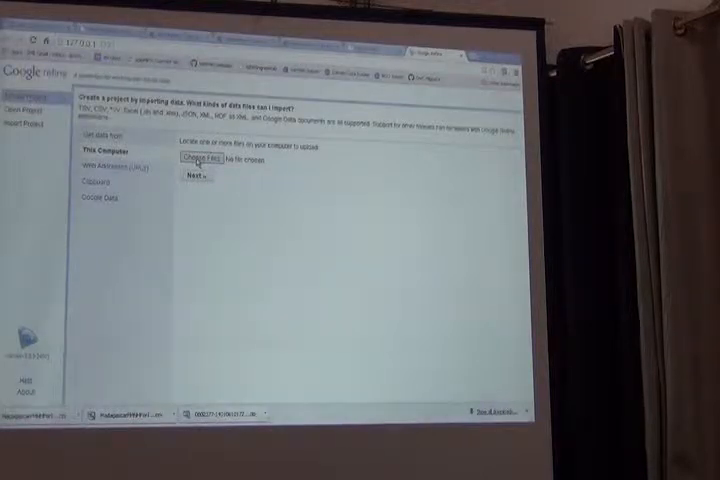
- Select the Botanical Records CSV from this computer and continue to its parse preview
left_click(197, 157)
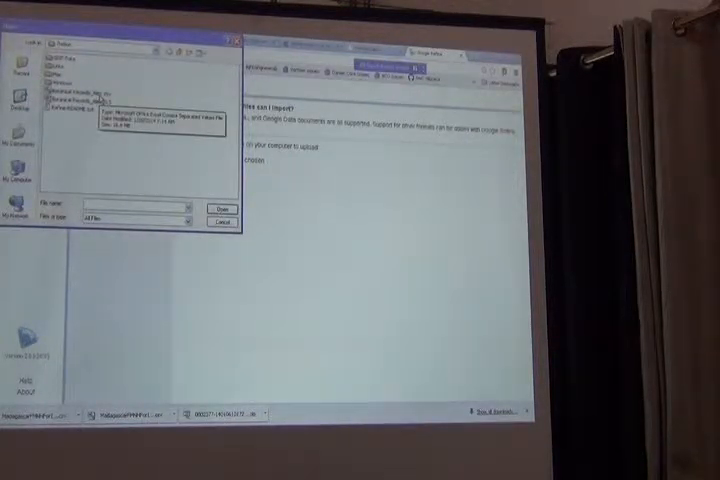
left_click(85, 99)
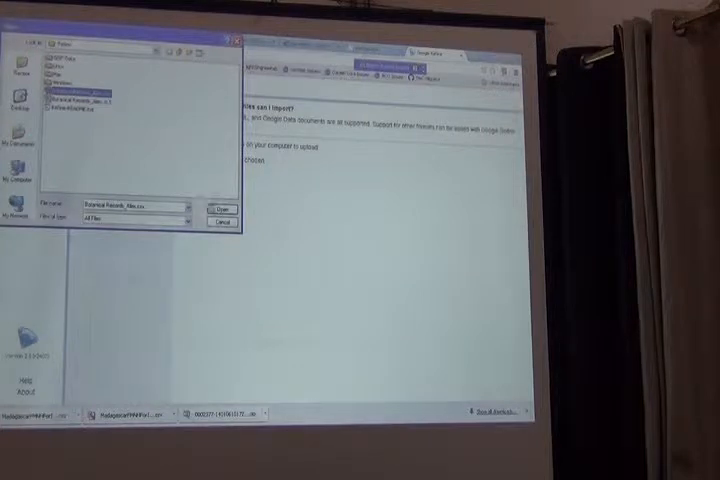
left_click(220, 208)
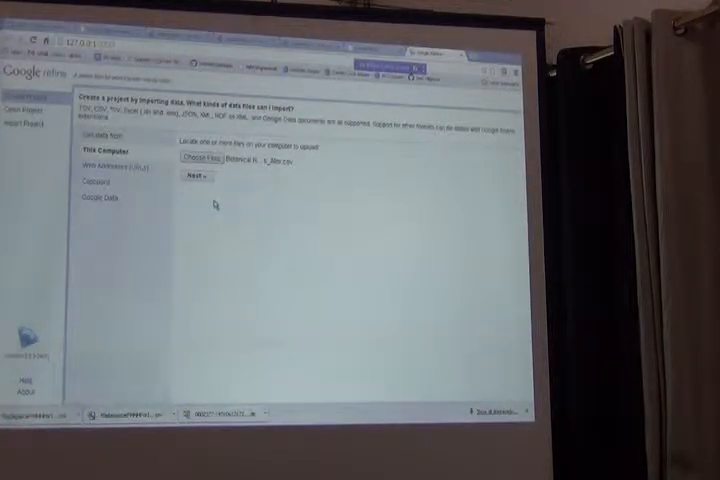
left_click(193, 177)
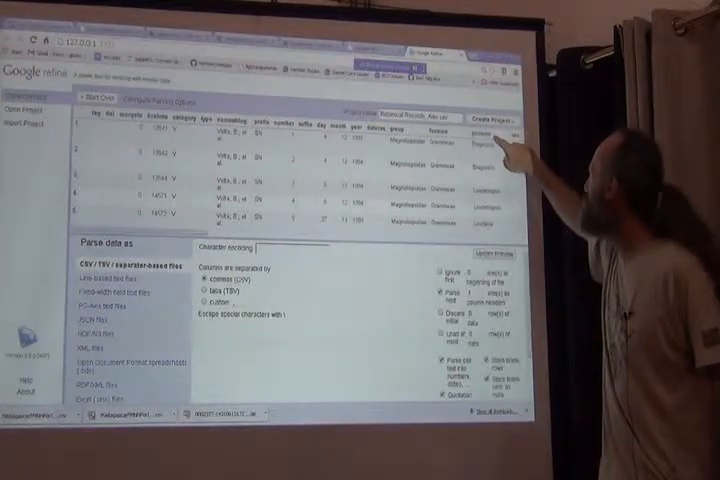
mouse_move(510, 210)
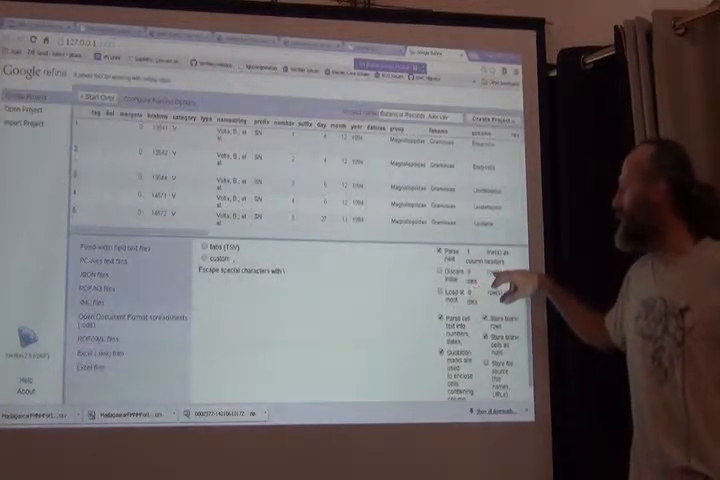
mouse_move(510, 200)
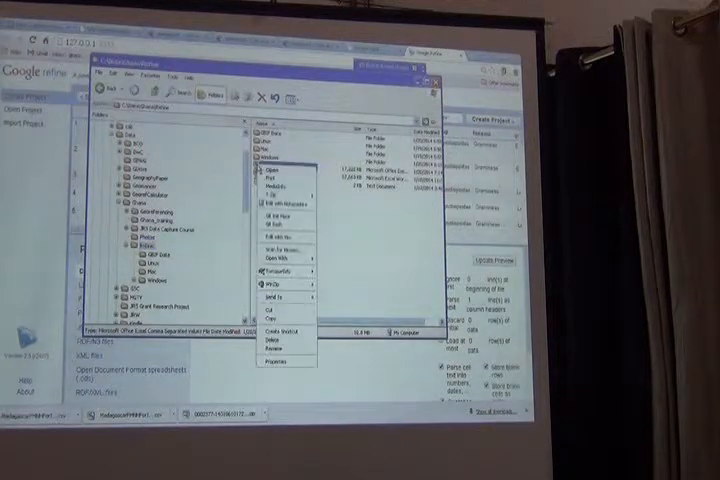
mouse_move(285, 205)
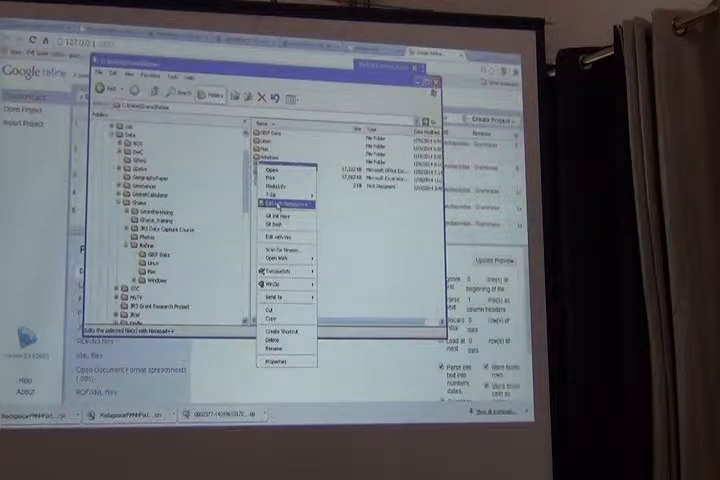